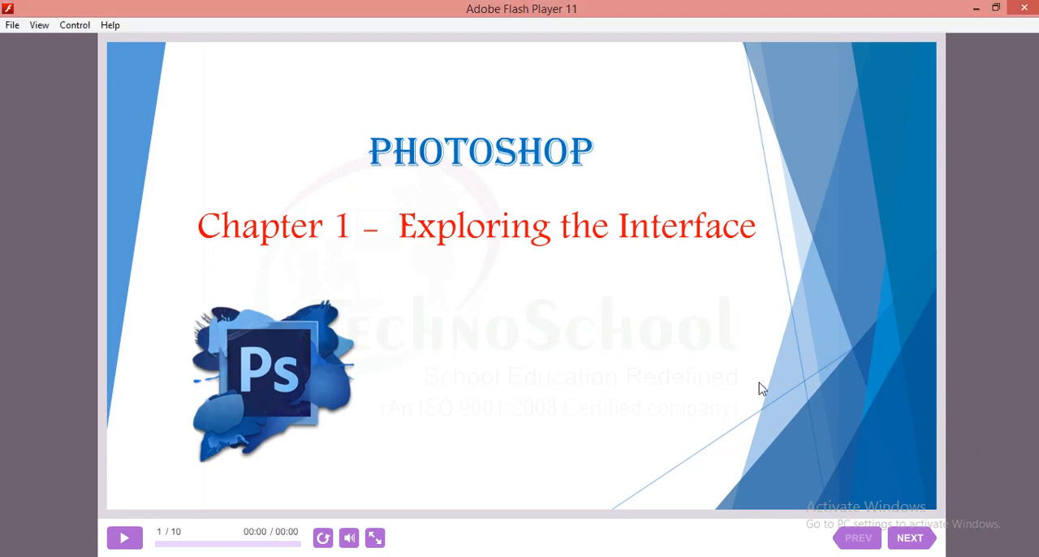
Step: Advance from the Photoshop Chapter 1 title slide to the Contents slide
left_click(909, 537)
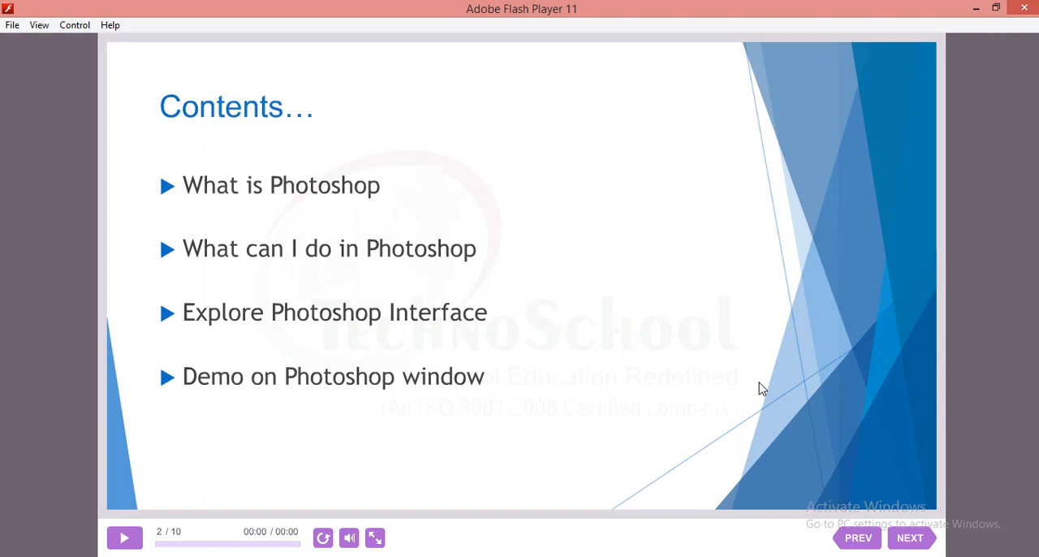
Step: Advance to slide 3, 'What is Photoshop?', defining it as image editing software
left_click(909, 537)
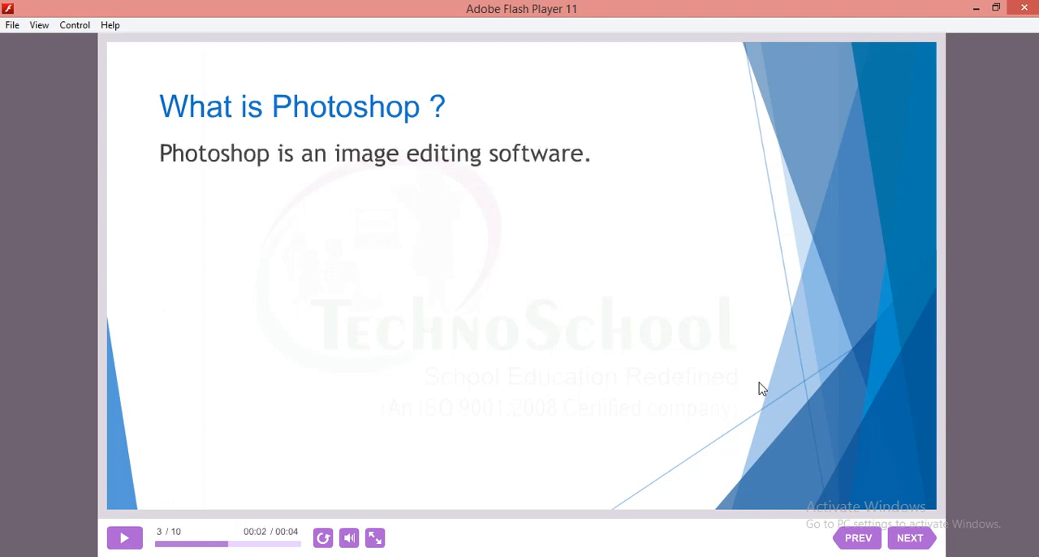
mouse_move(365, 9)
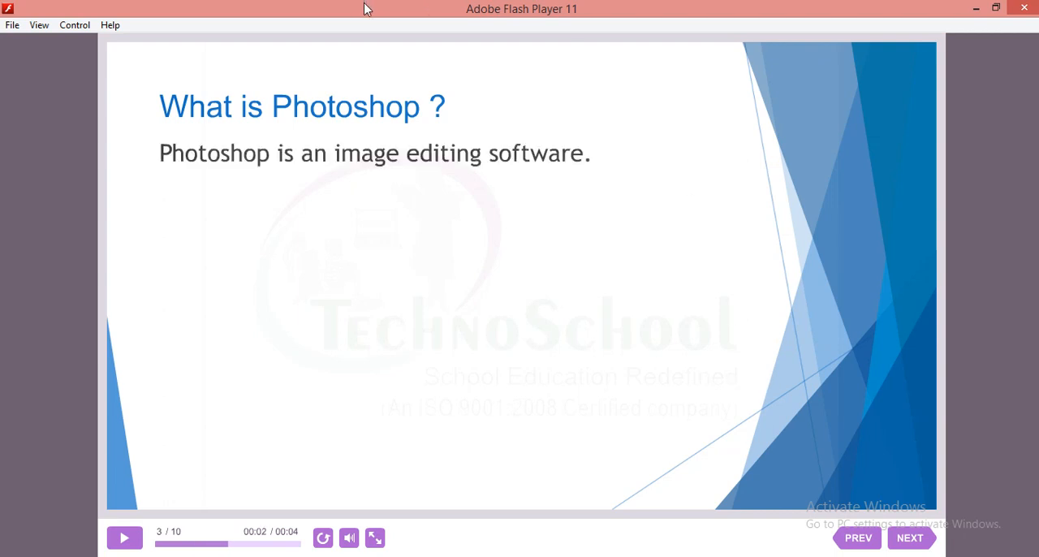
mouse_move(347, 13)
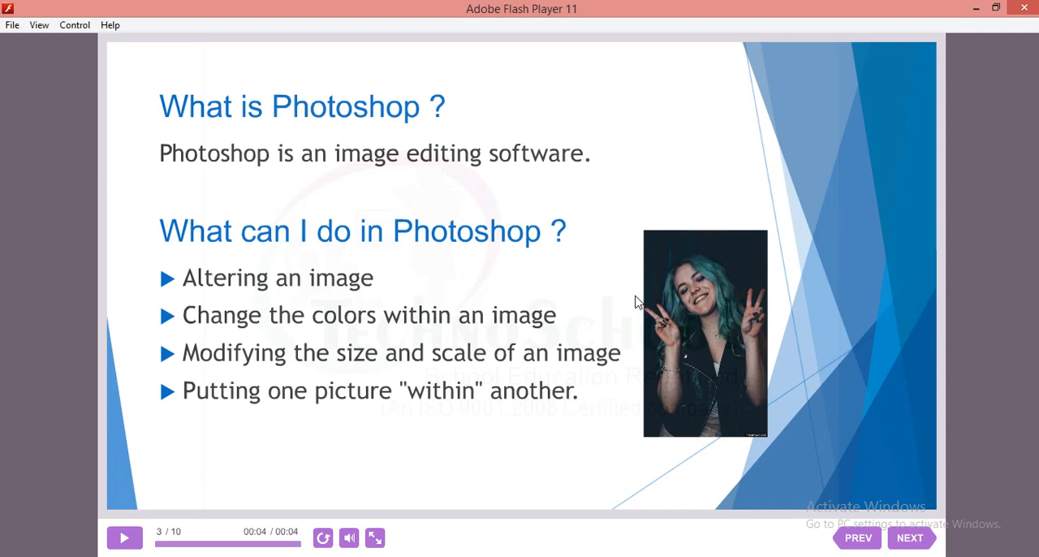
mouse_move(738, 182)
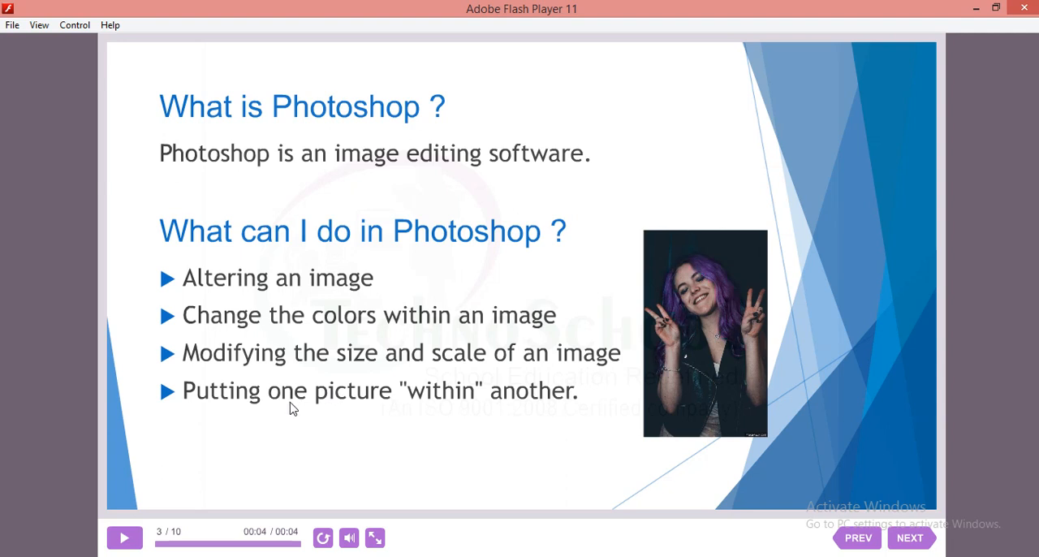
Step: Advance to slide 4, 'Explore Photoshop Interface', on launching Photoshop CS6
left_click(909, 537)
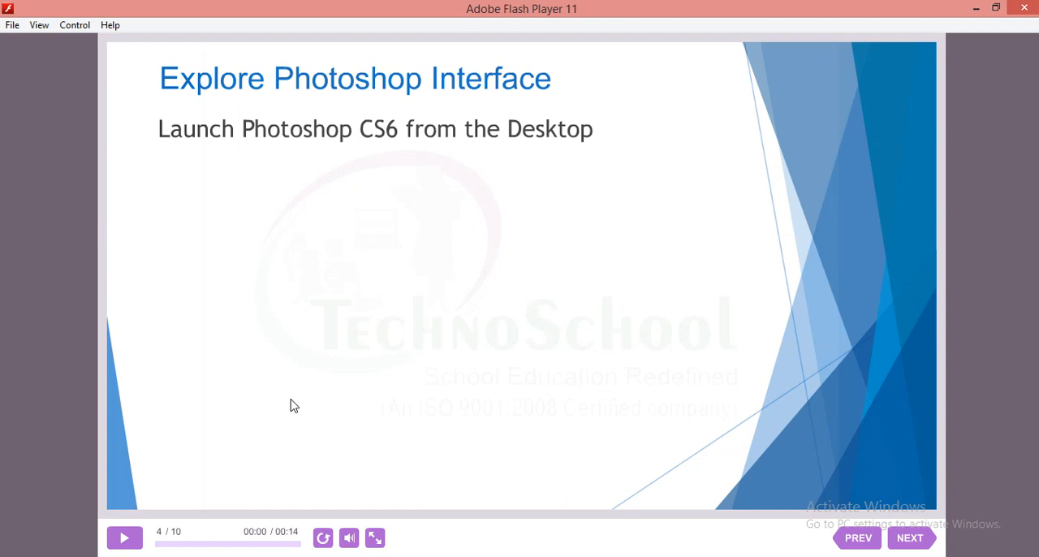
mouse_move(320, 387)
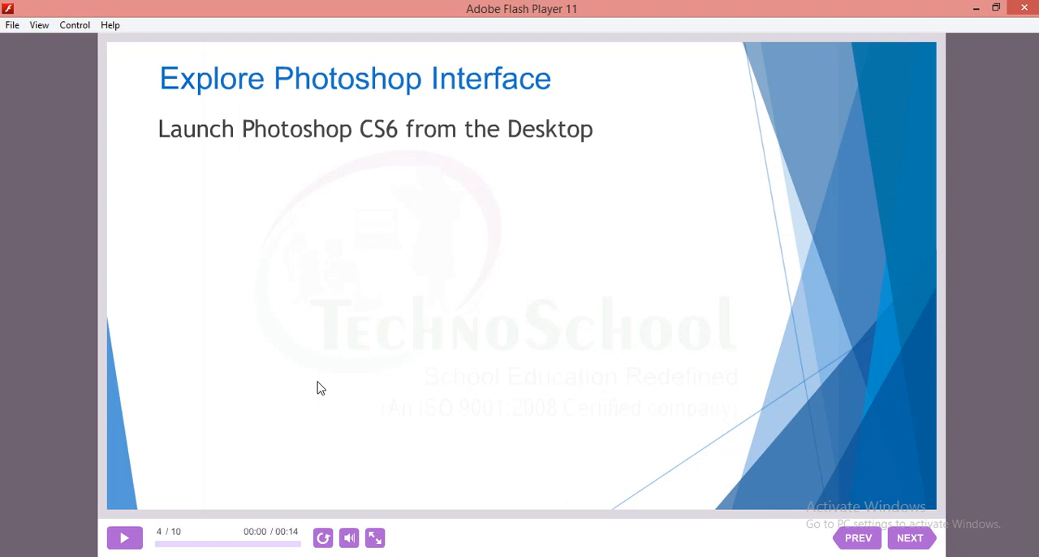
mouse_move(316, 374)
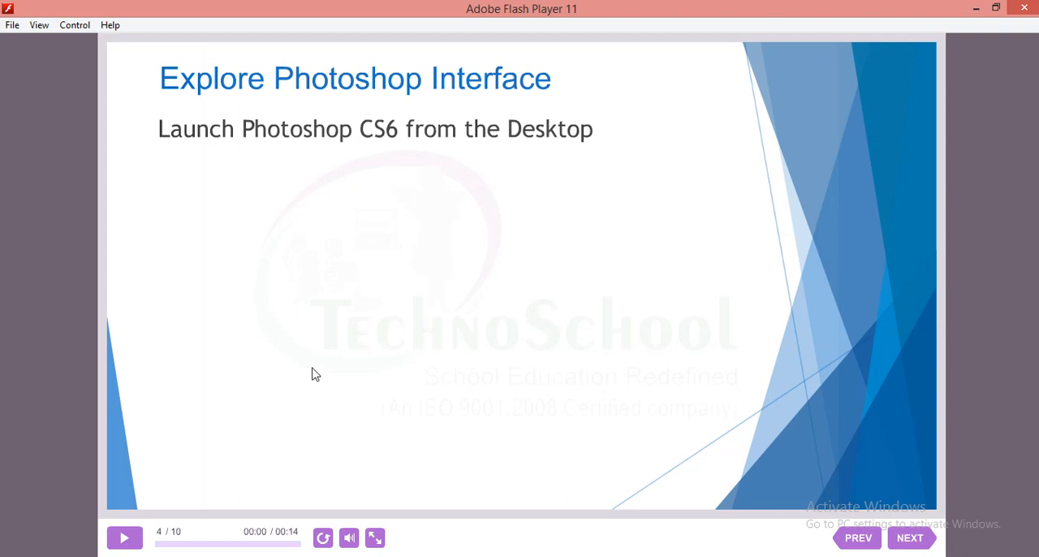
mouse_move(257, 282)
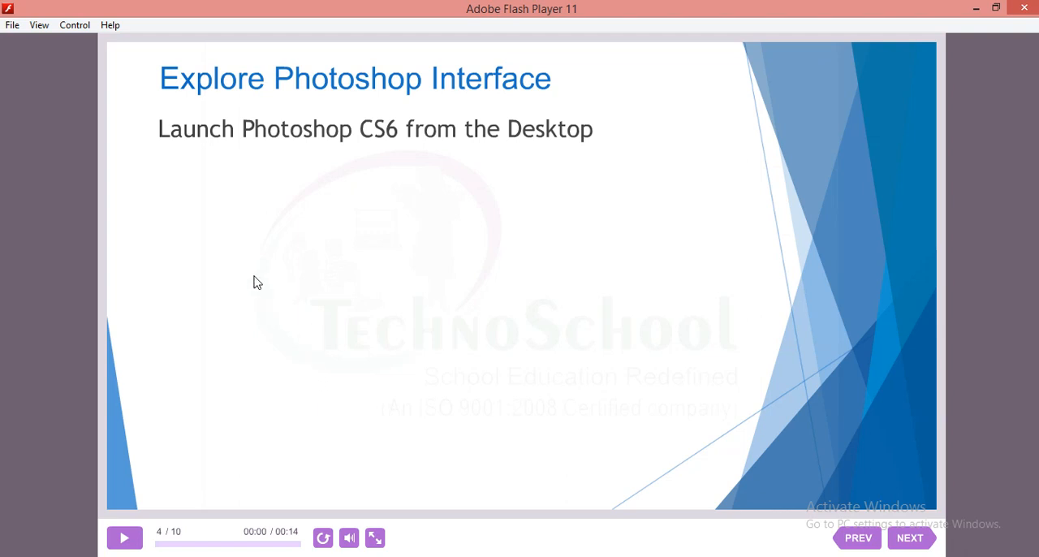
mouse_move(262, 231)
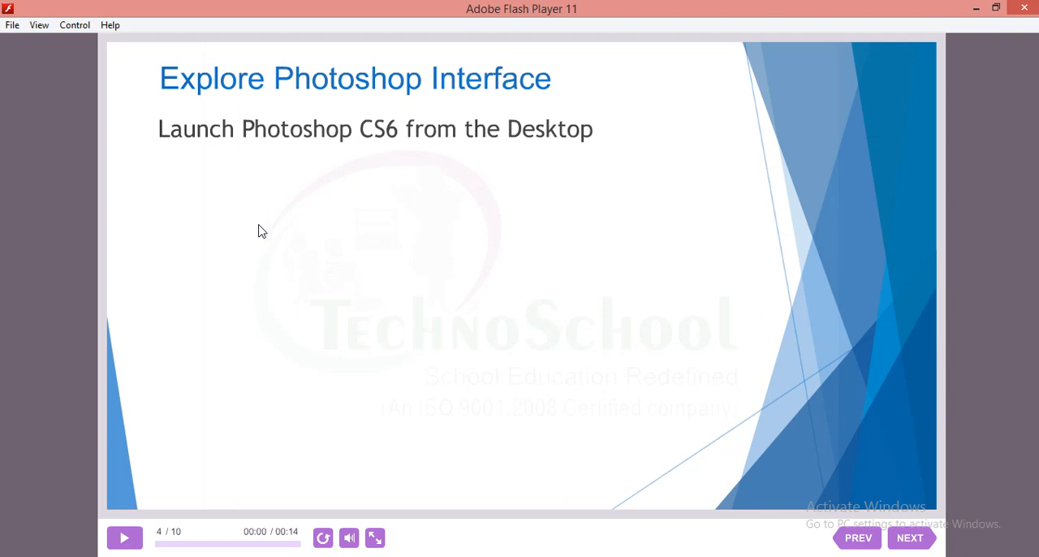
mouse_move(383, 160)
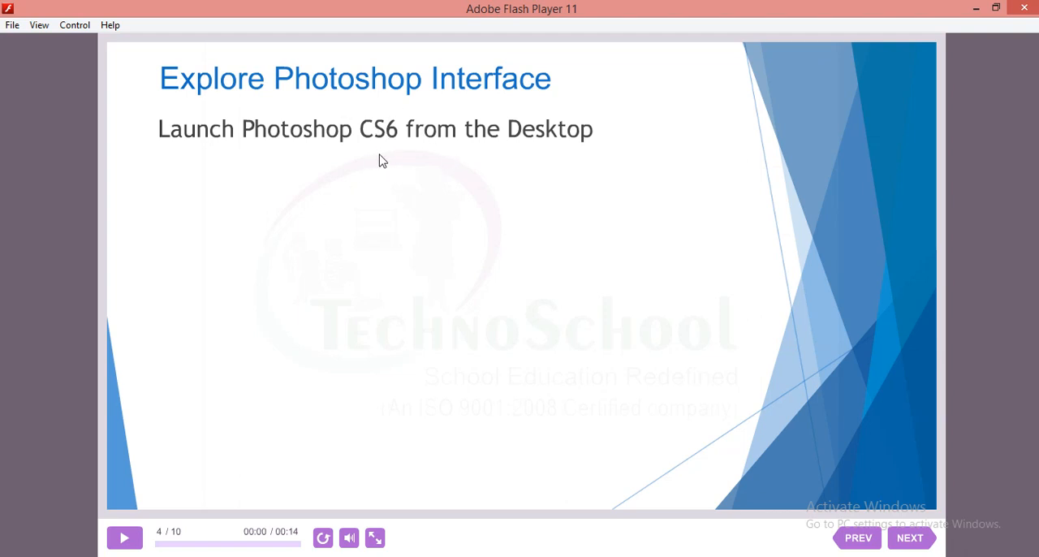
mouse_move(395, 157)
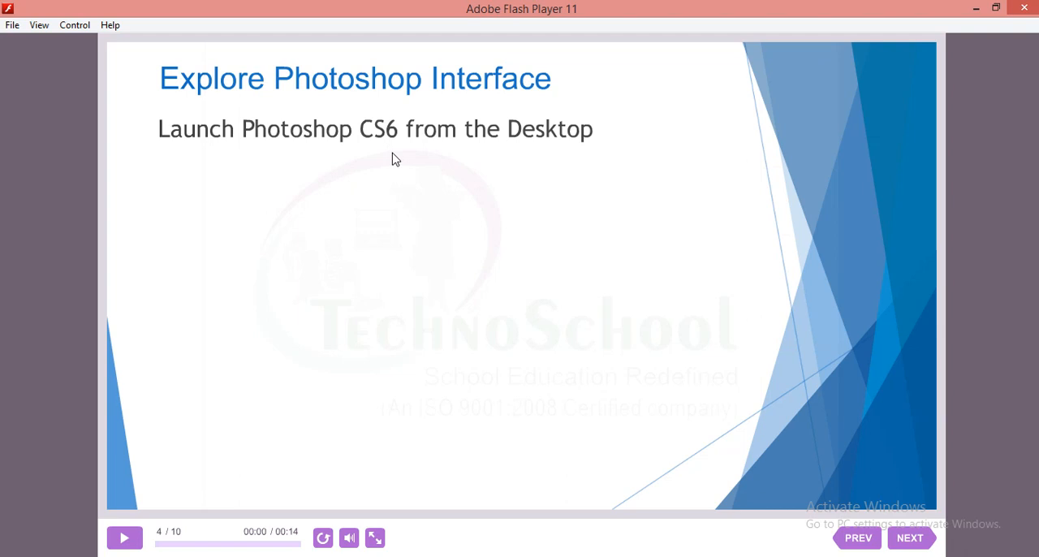
mouse_move(404, 156)
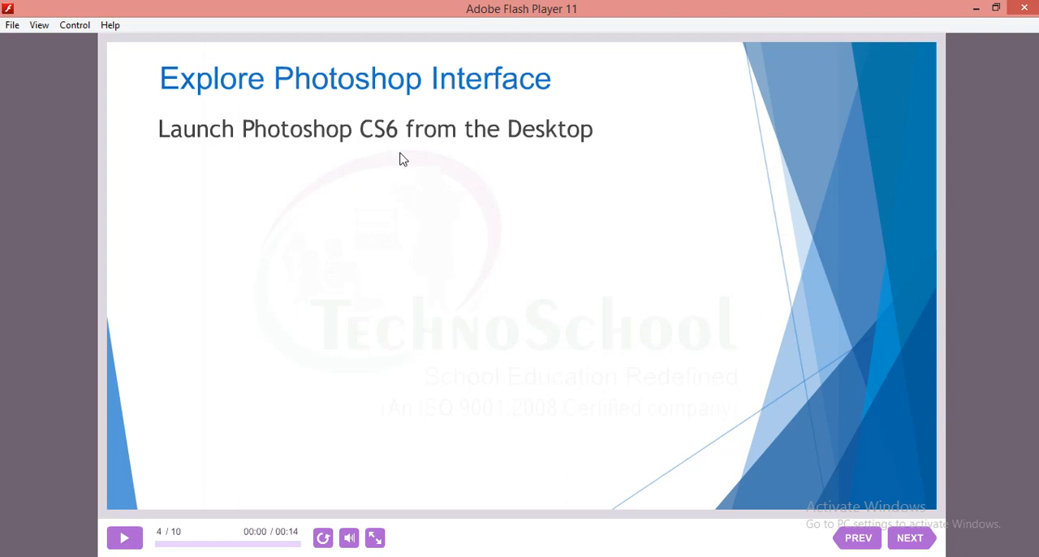
mouse_move(357, 170)
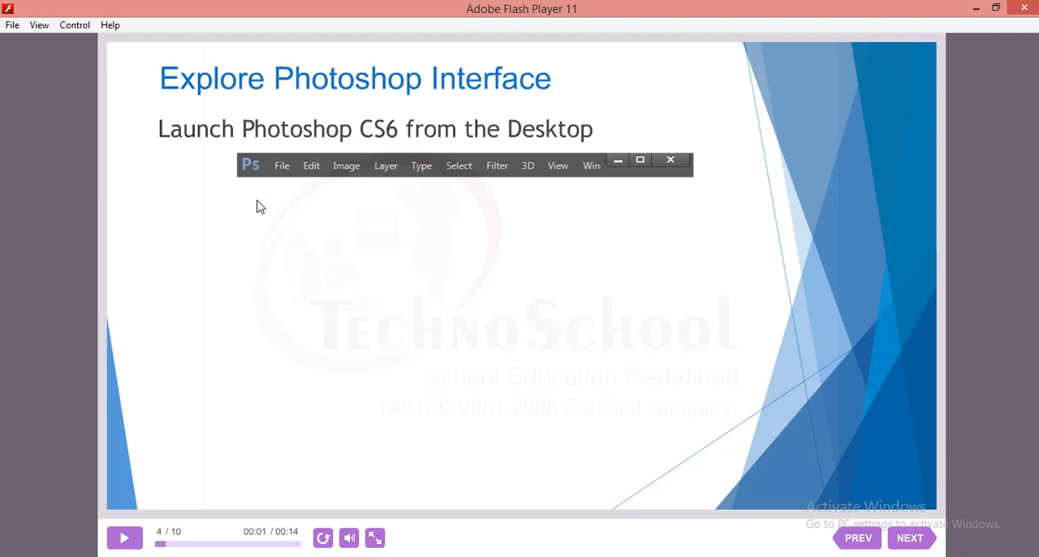
mouse_move(274, 28)
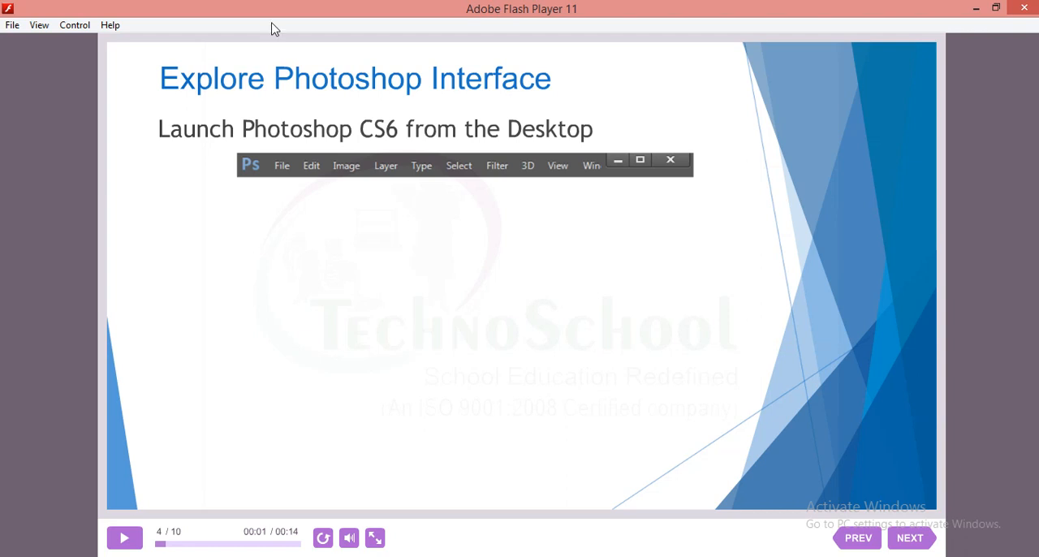
mouse_move(180, 184)
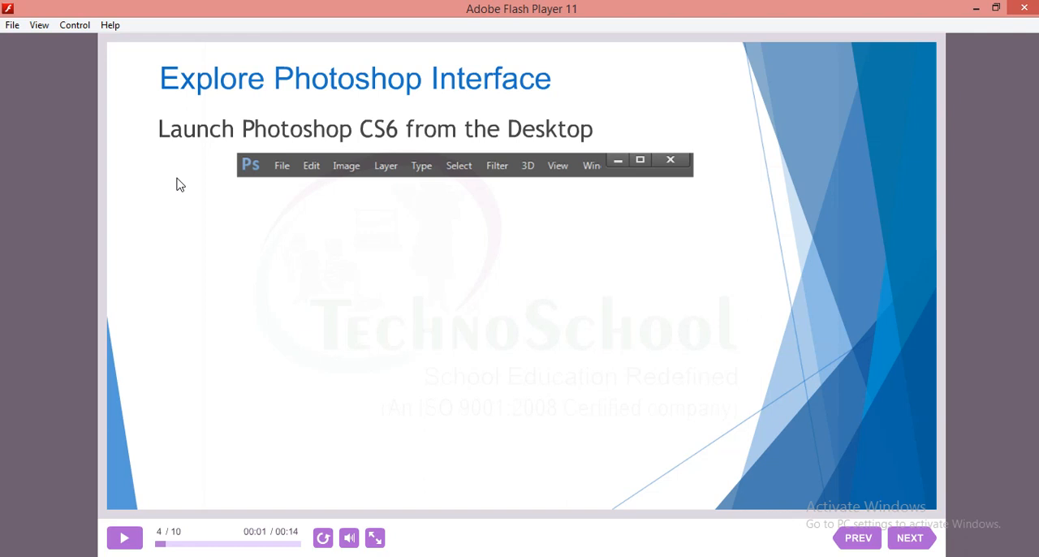
mouse_move(209, 201)
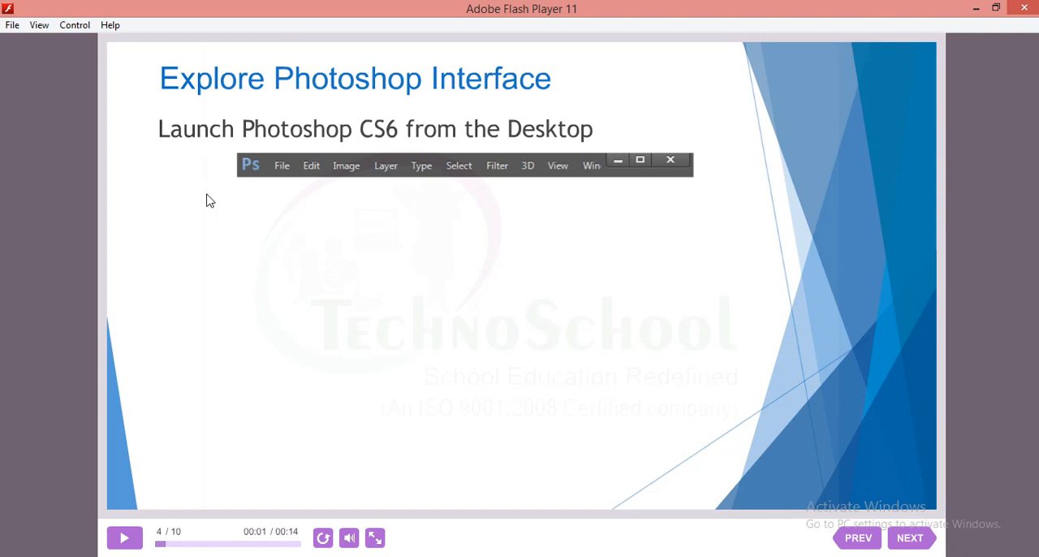
mouse_move(215, 200)
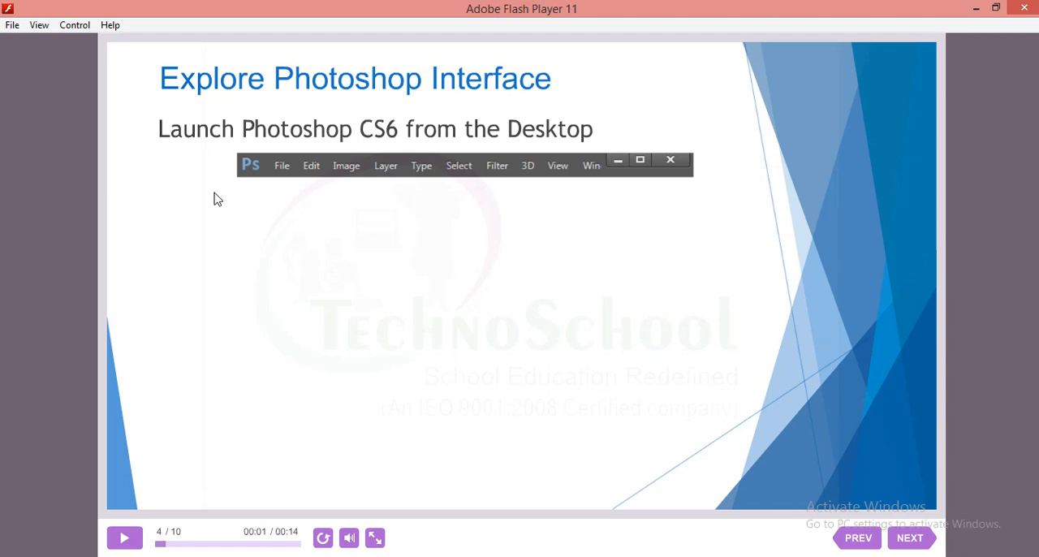
mouse_move(216, 188)
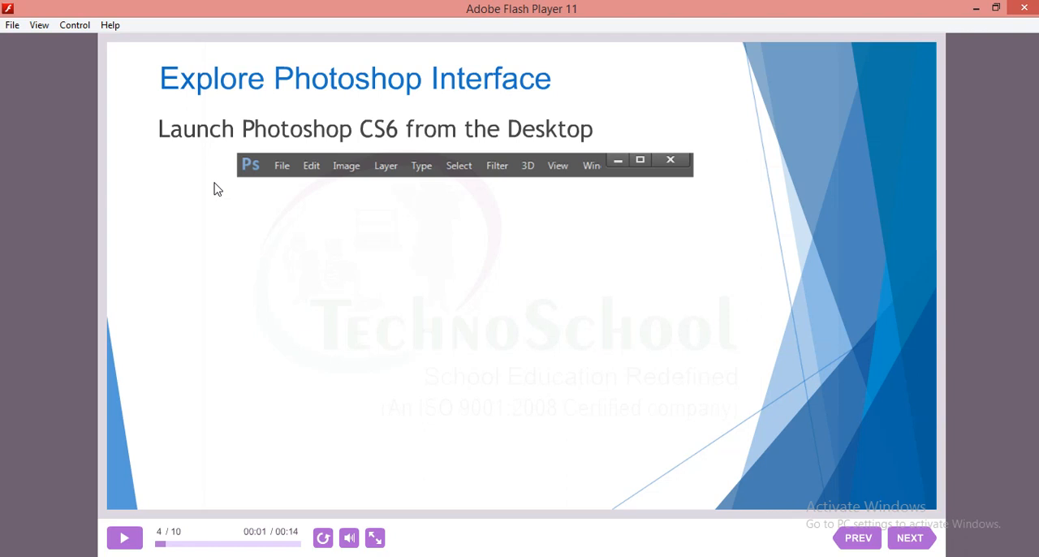
mouse_move(603, 195)
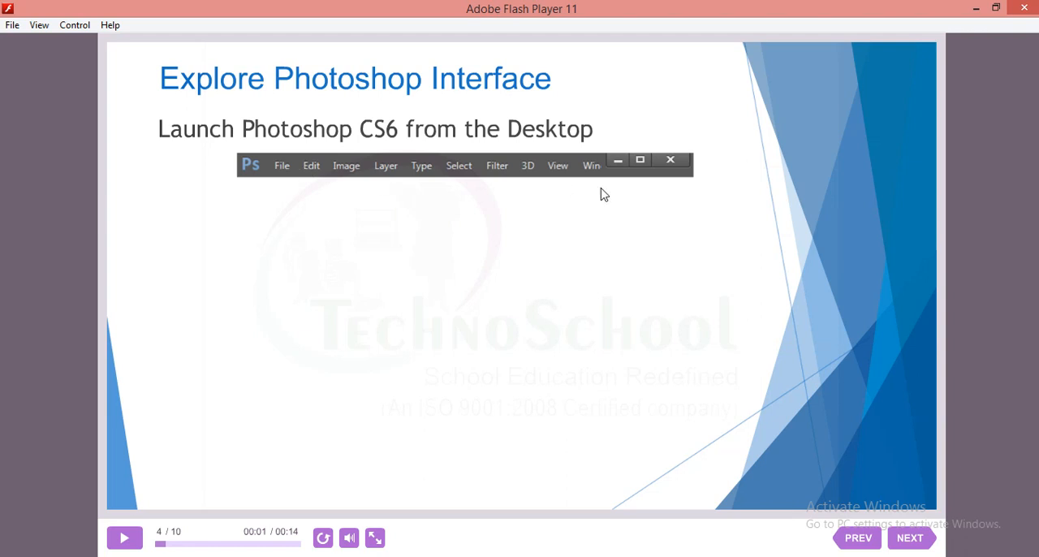
mouse_move(479, 179)
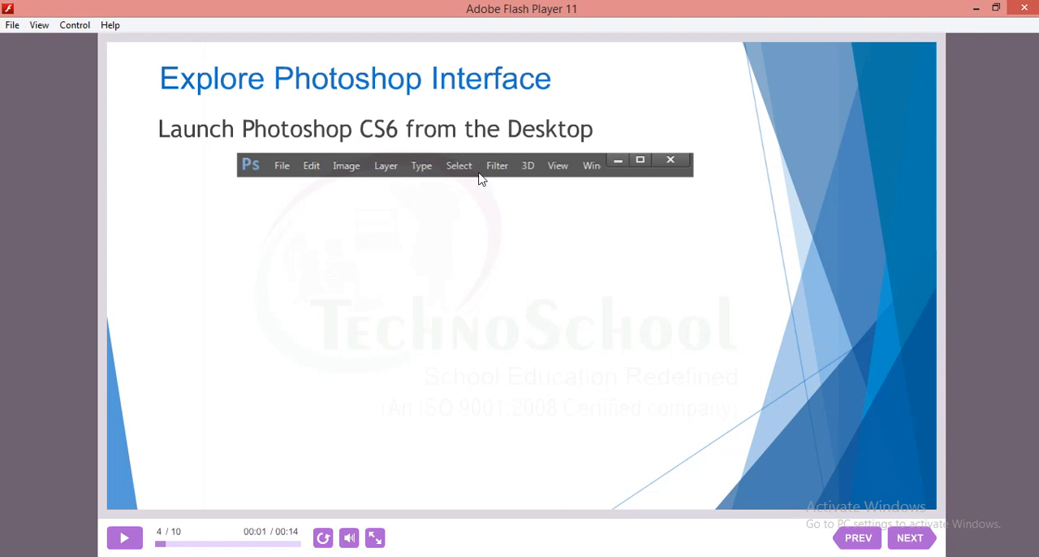
mouse_move(413, 195)
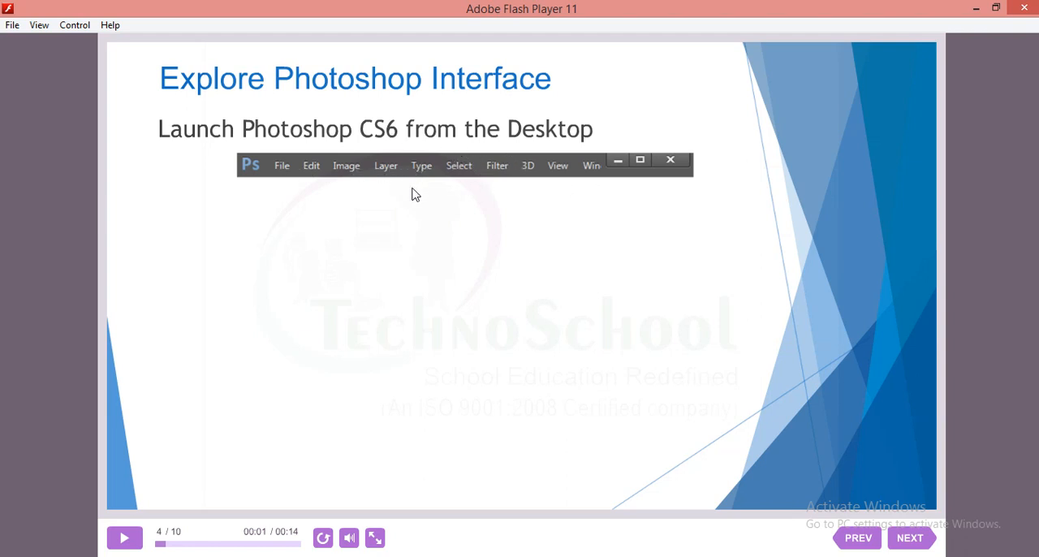
mouse_move(410, 190)
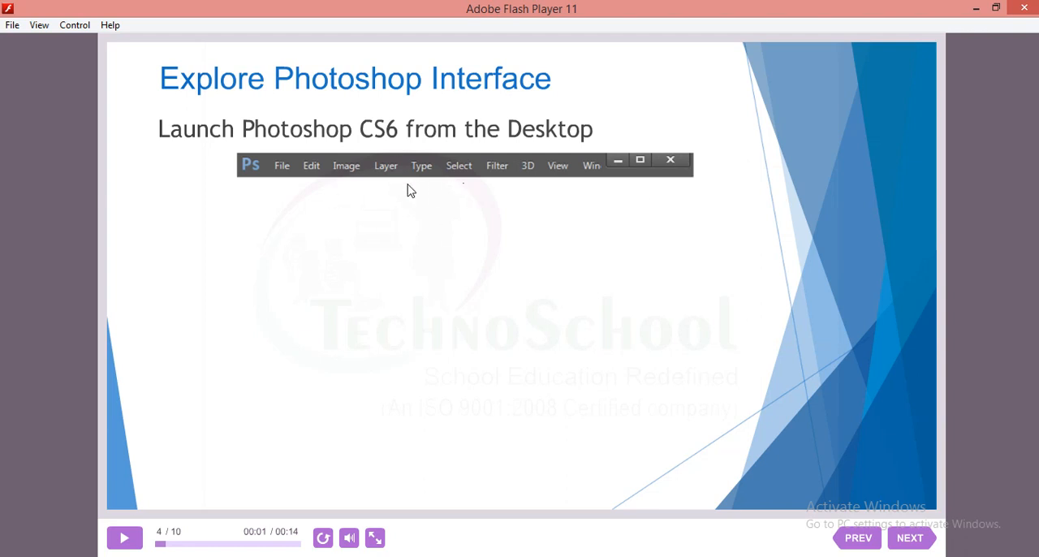
mouse_move(313, 187)
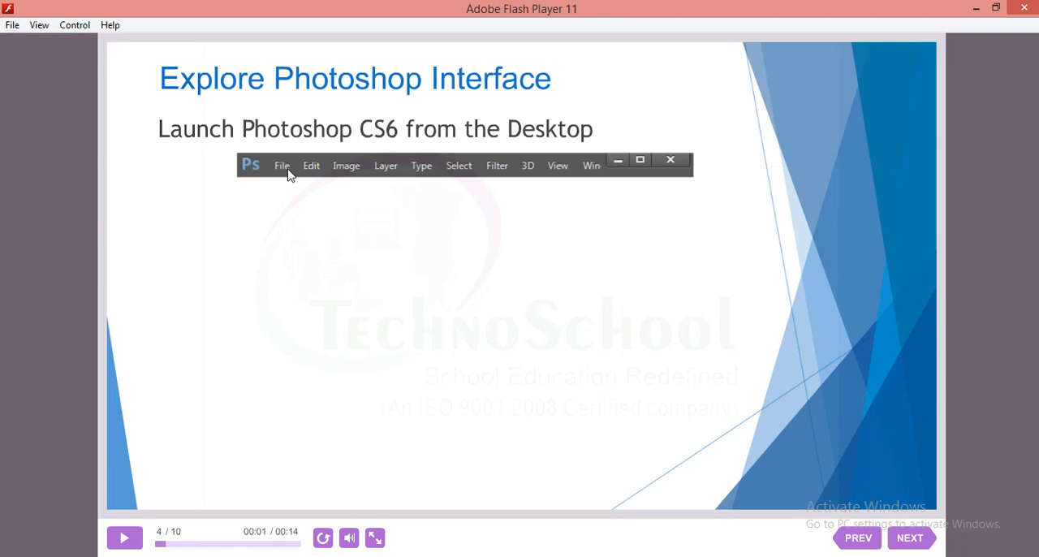
mouse_move(288, 174)
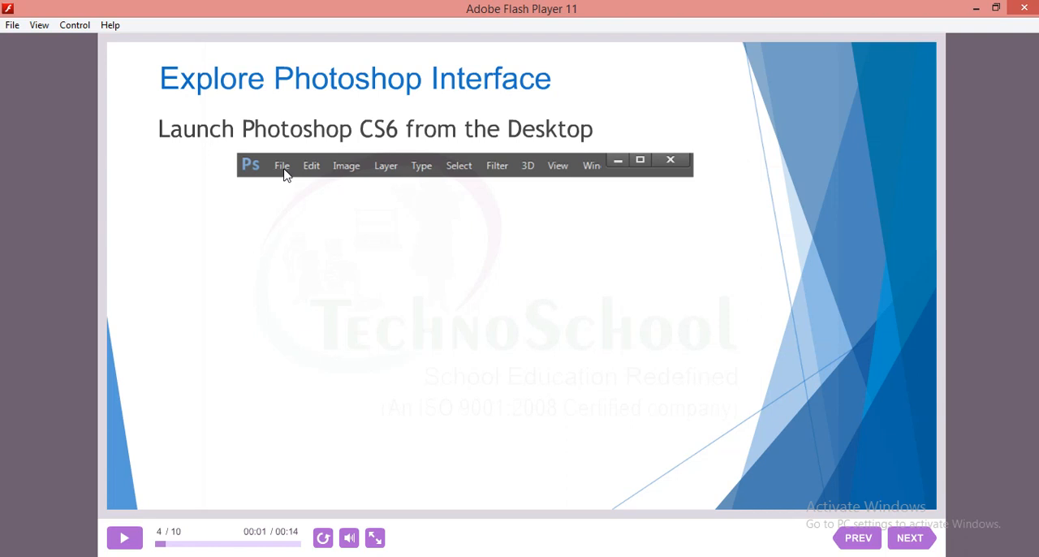
mouse_move(311, 172)
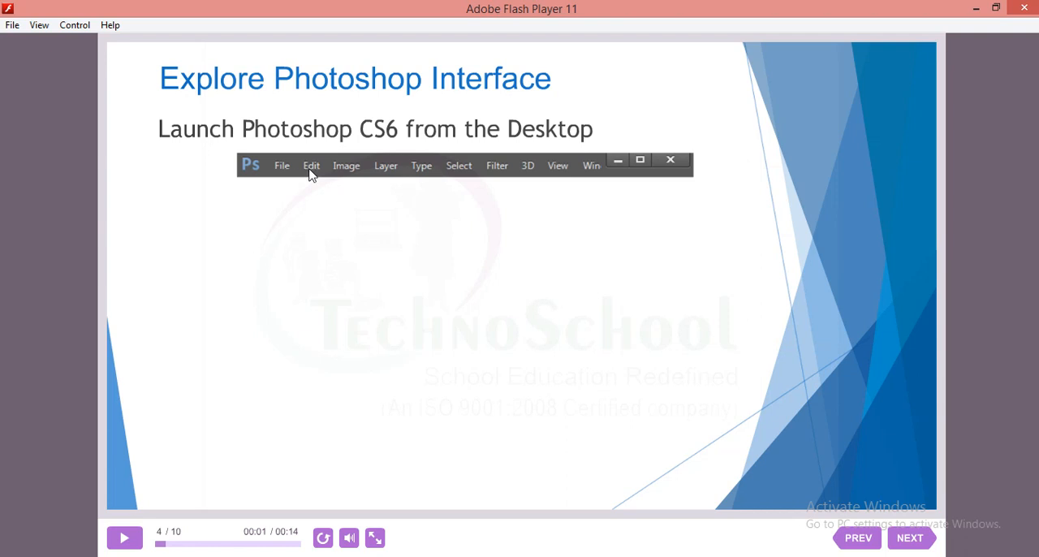
mouse_move(386, 174)
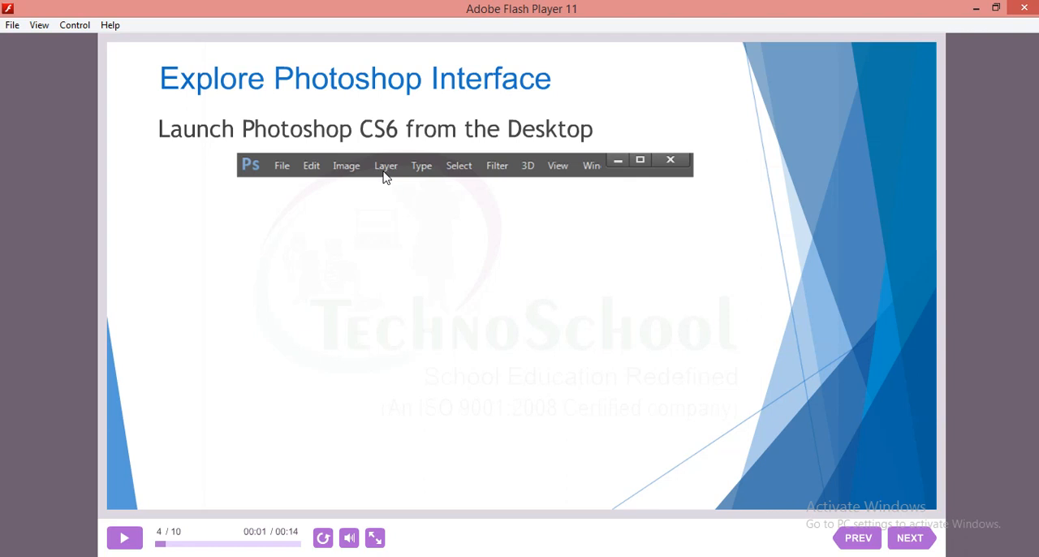
mouse_move(470, 180)
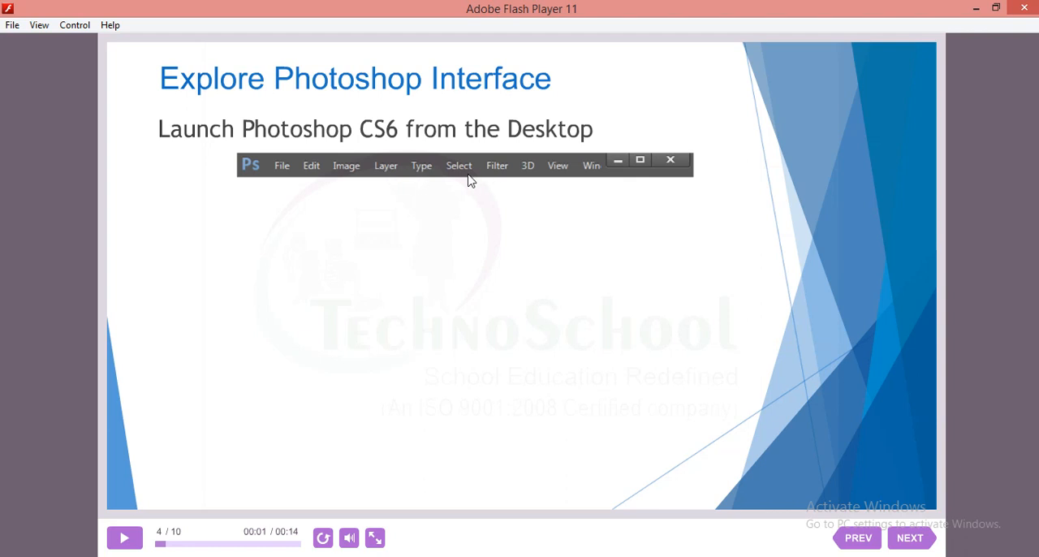
mouse_move(512, 176)
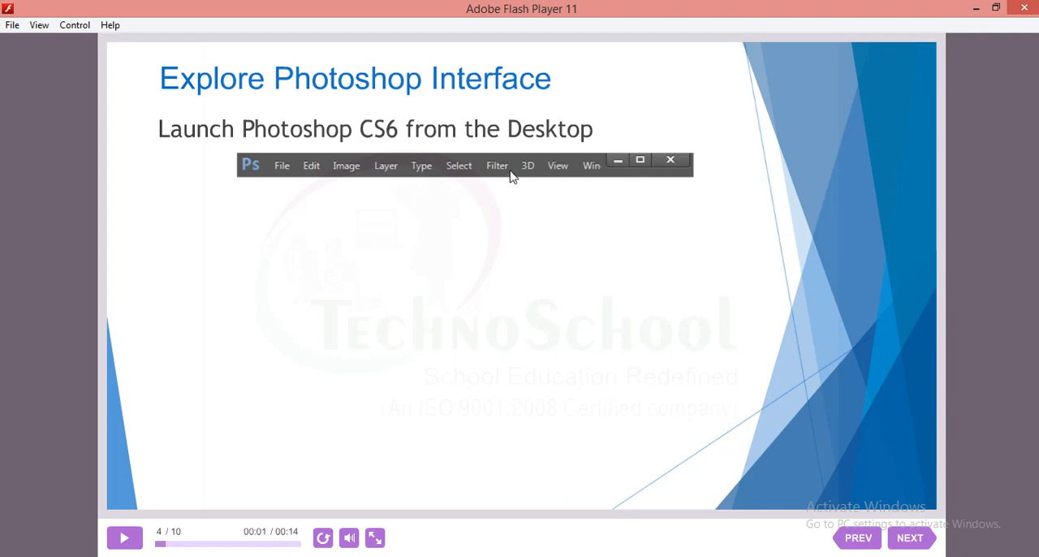
mouse_move(596, 176)
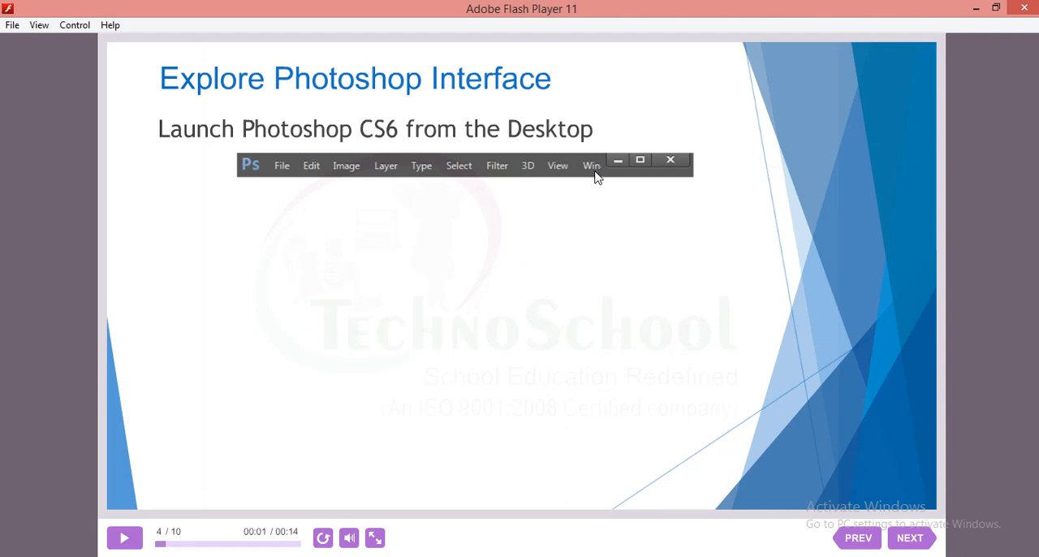
mouse_move(641, 176)
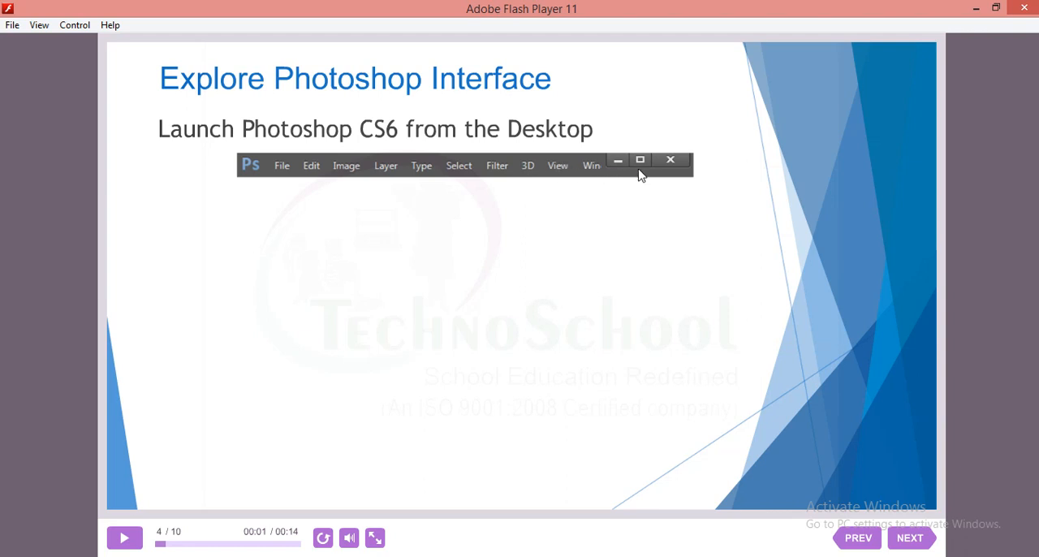
mouse_move(300, 151)
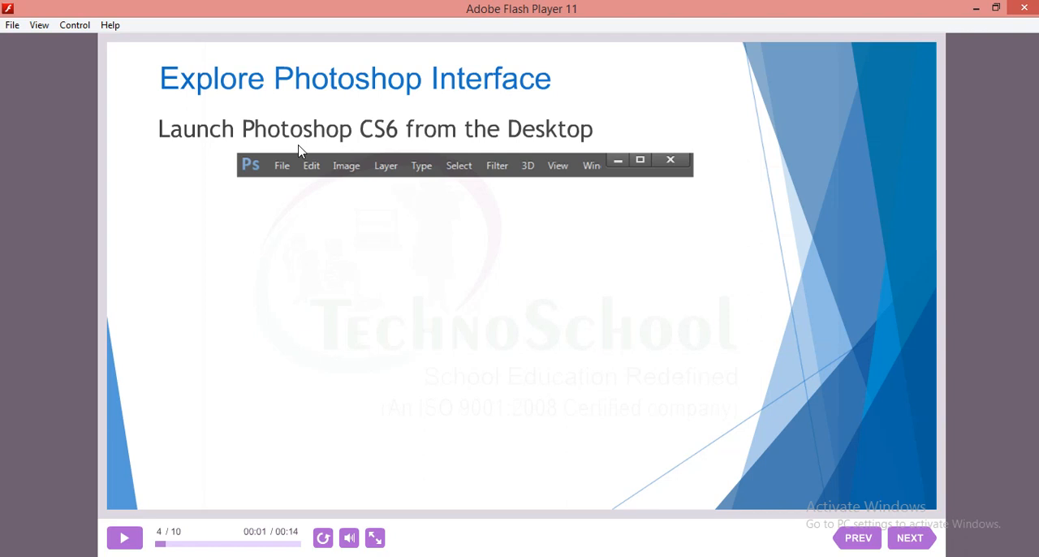
mouse_move(406, 201)
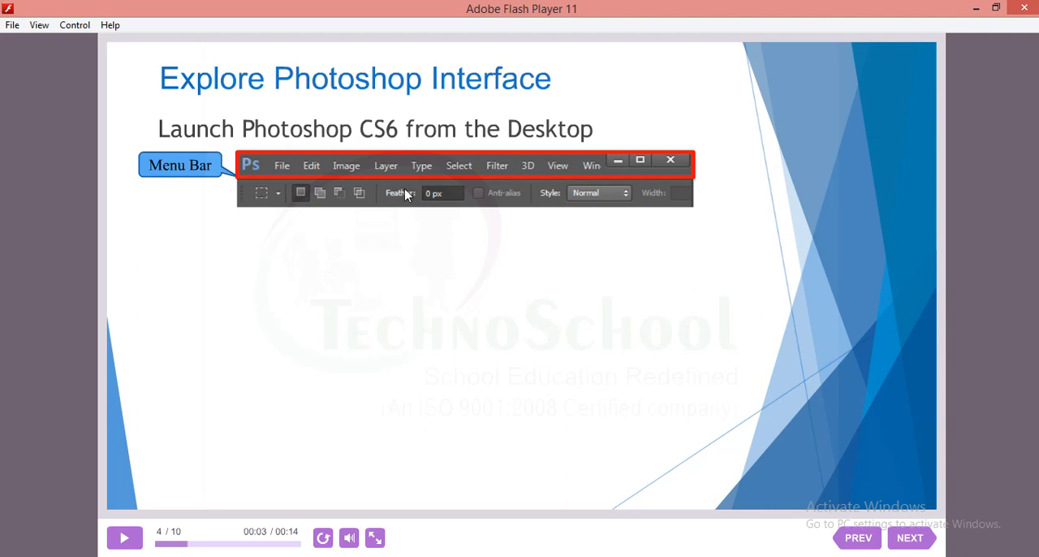
mouse_move(430, 200)
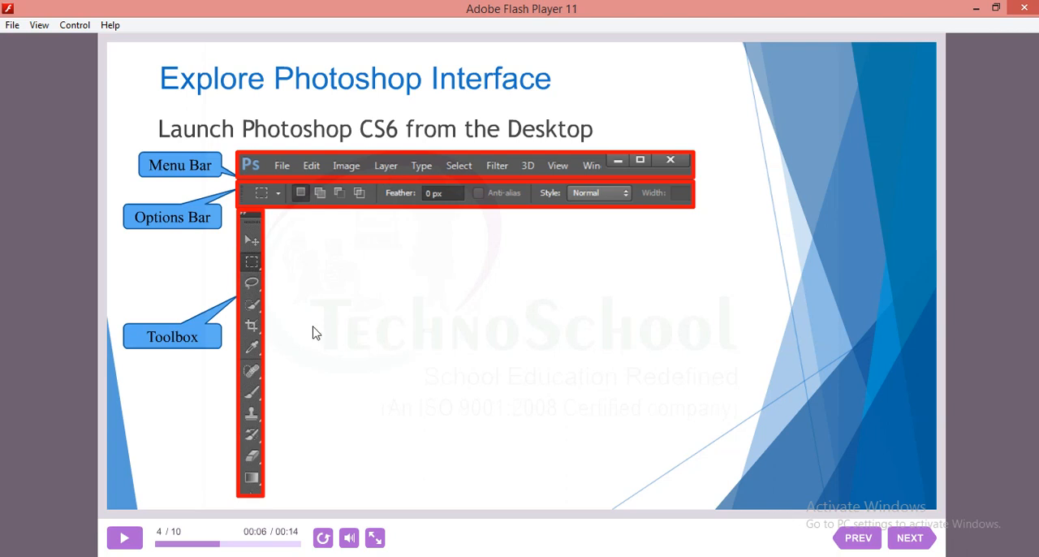
mouse_move(184, 349)
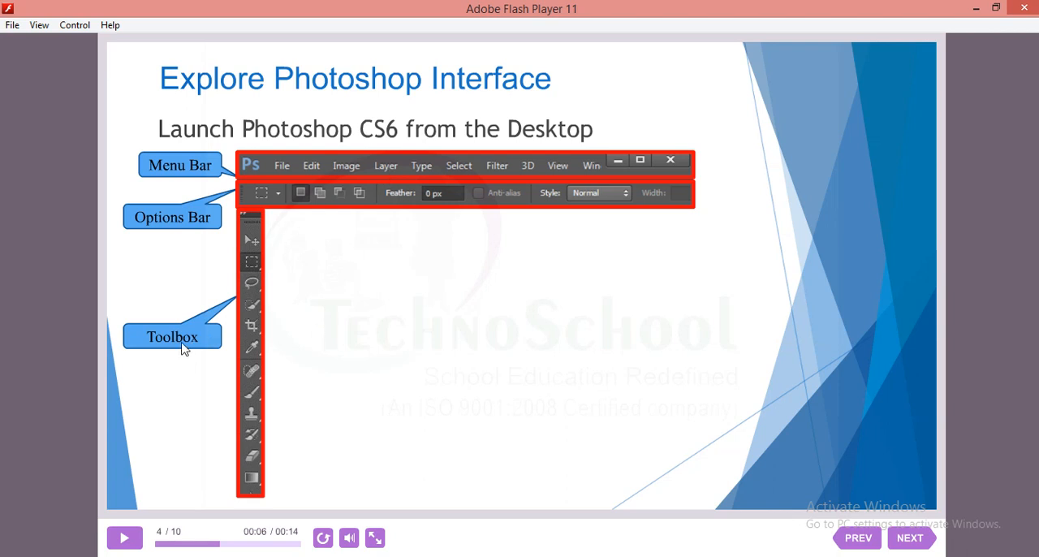
mouse_move(236, 306)
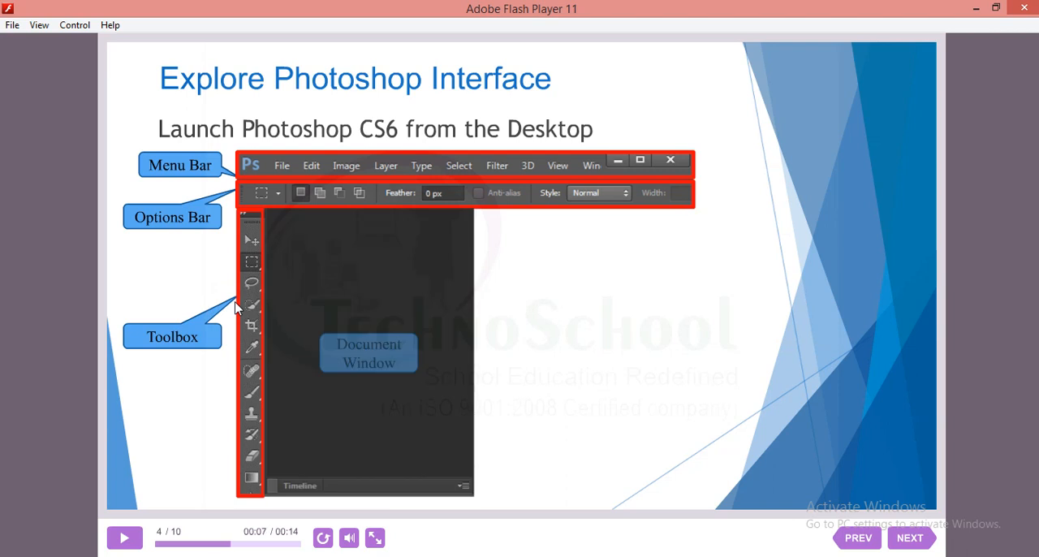
mouse_move(410, 339)
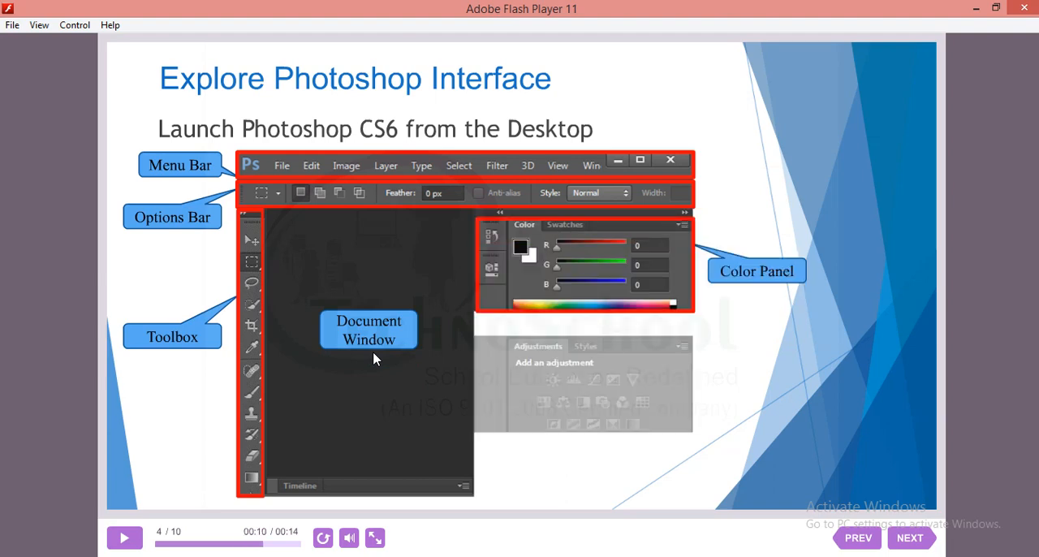
mouse_move(607, 268)
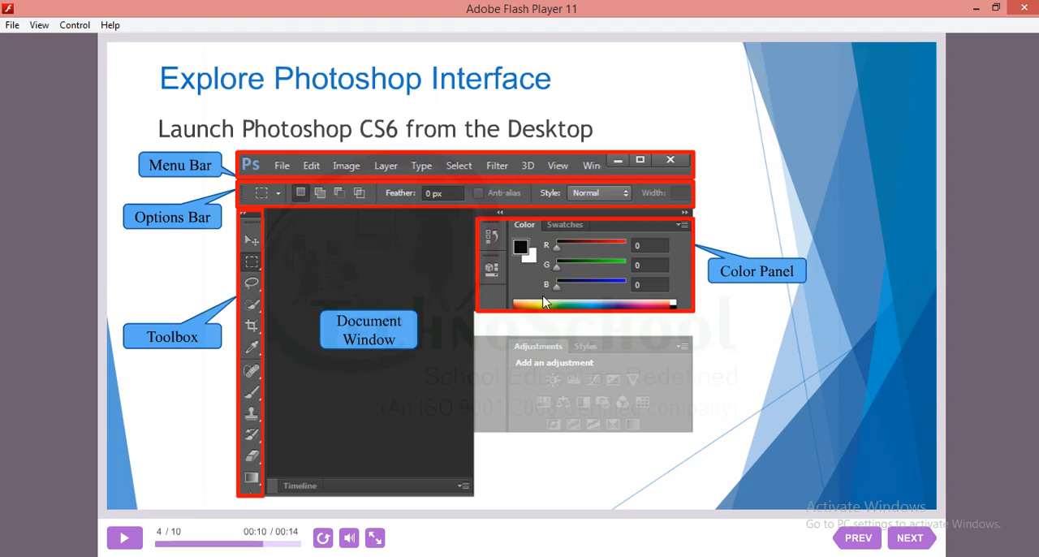
mouse_move(543, 318)
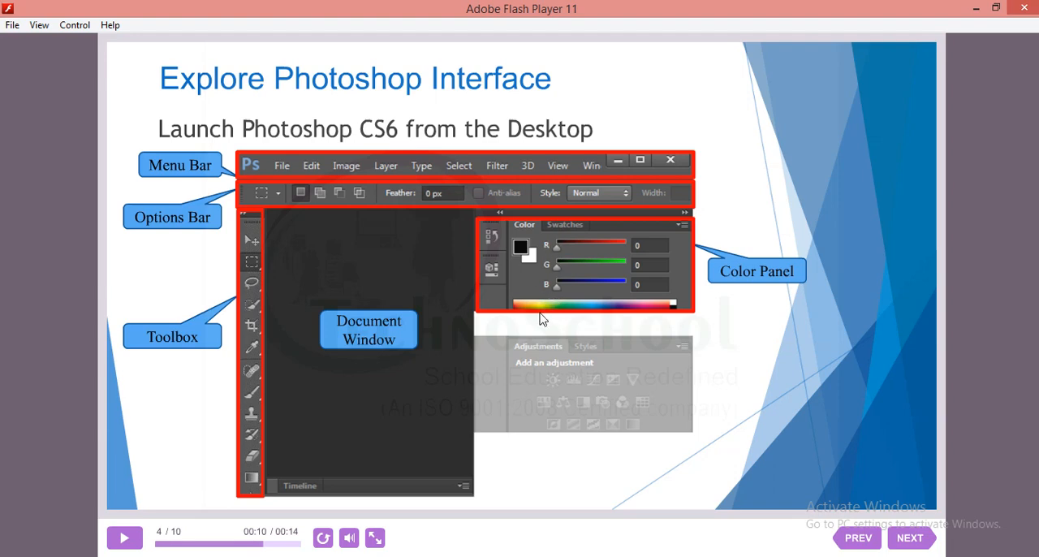
mouse_move(688, 296)
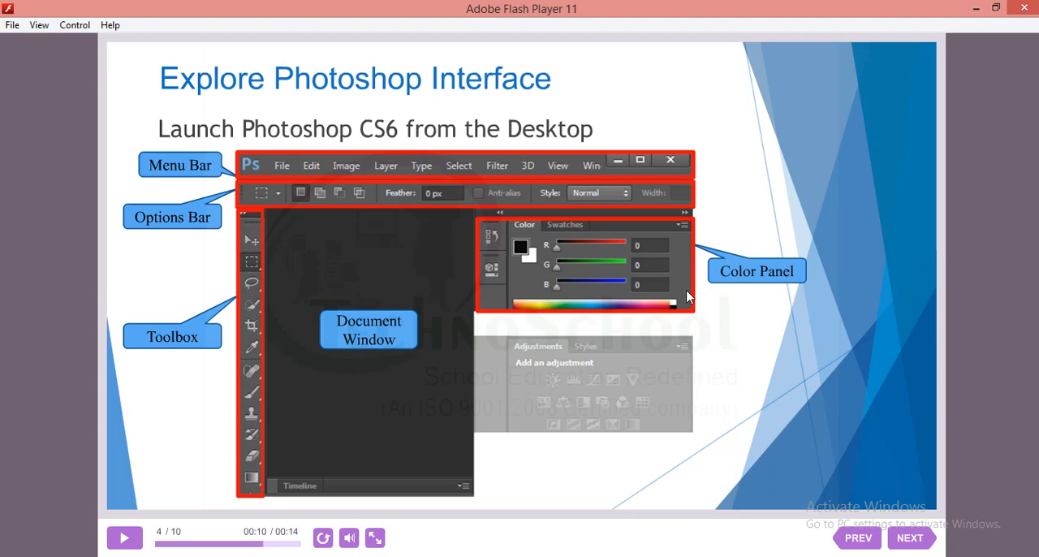
mouse_move(597, 249)
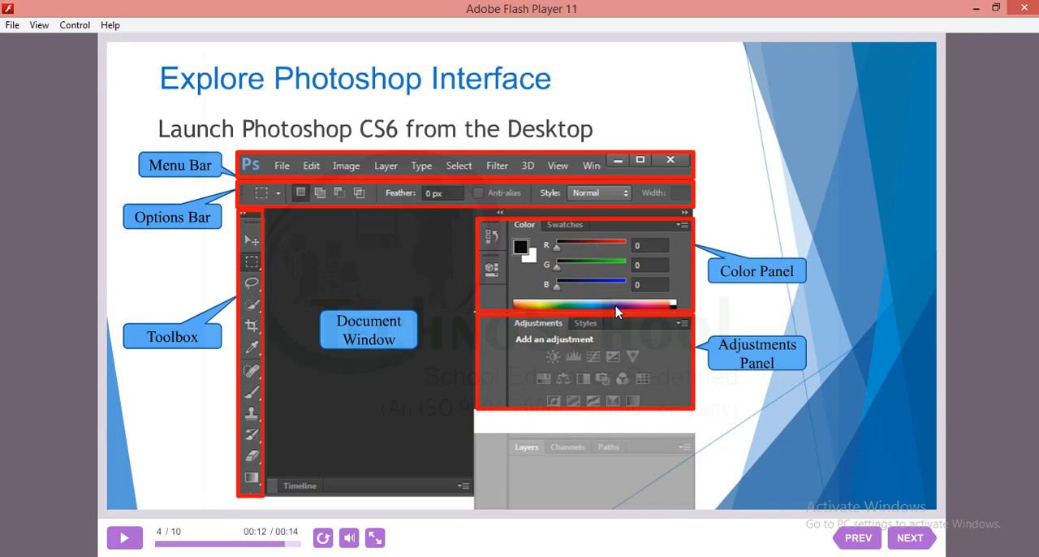
mouse_move(594, 334)
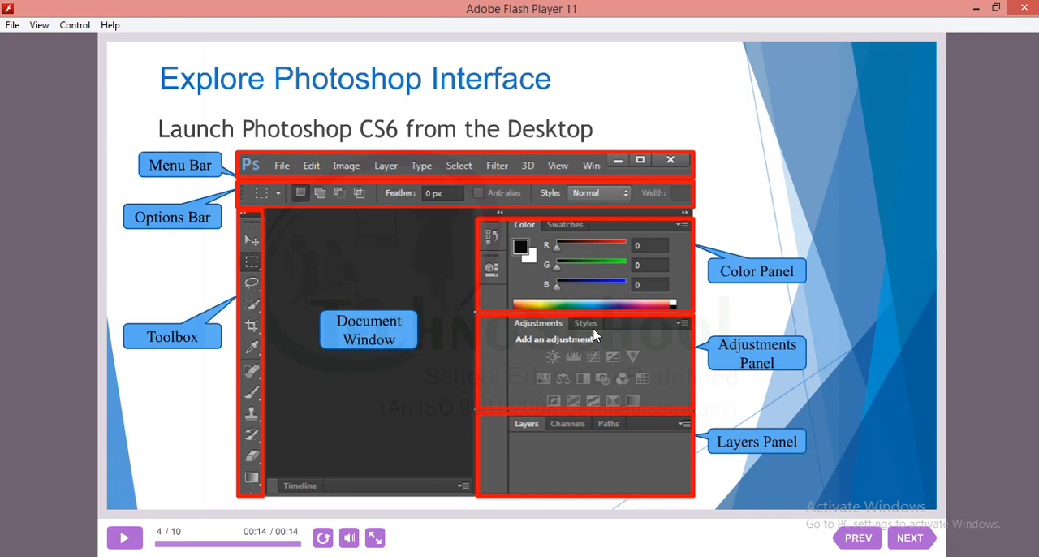
mouse_move(494, 272)
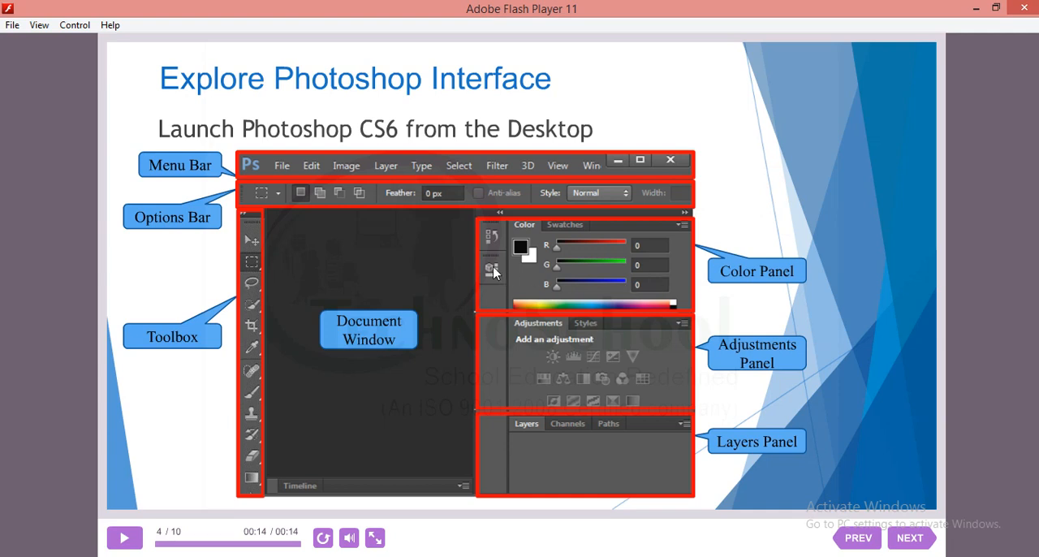
mouse_move(422, 267)
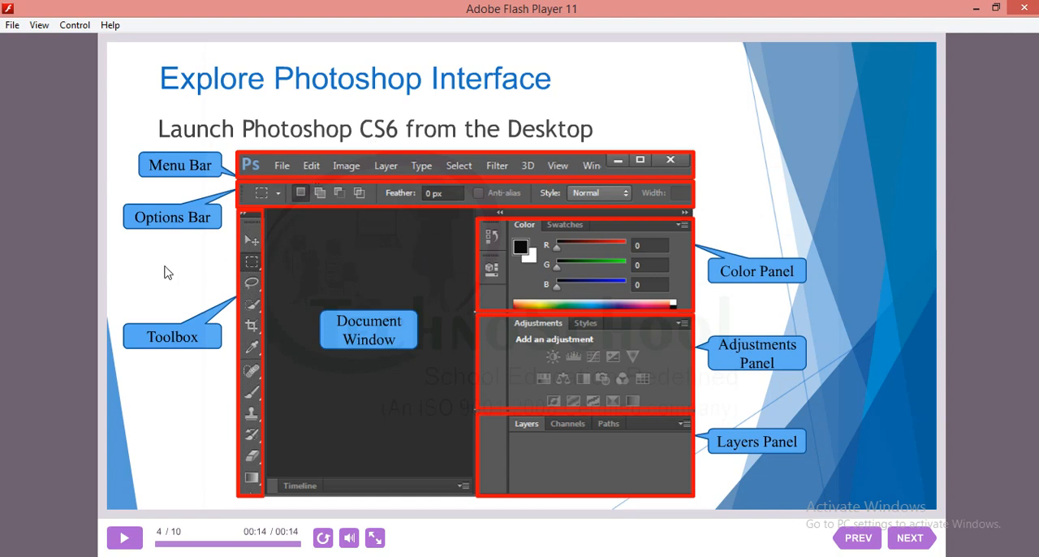
mouse_move(701, 236)
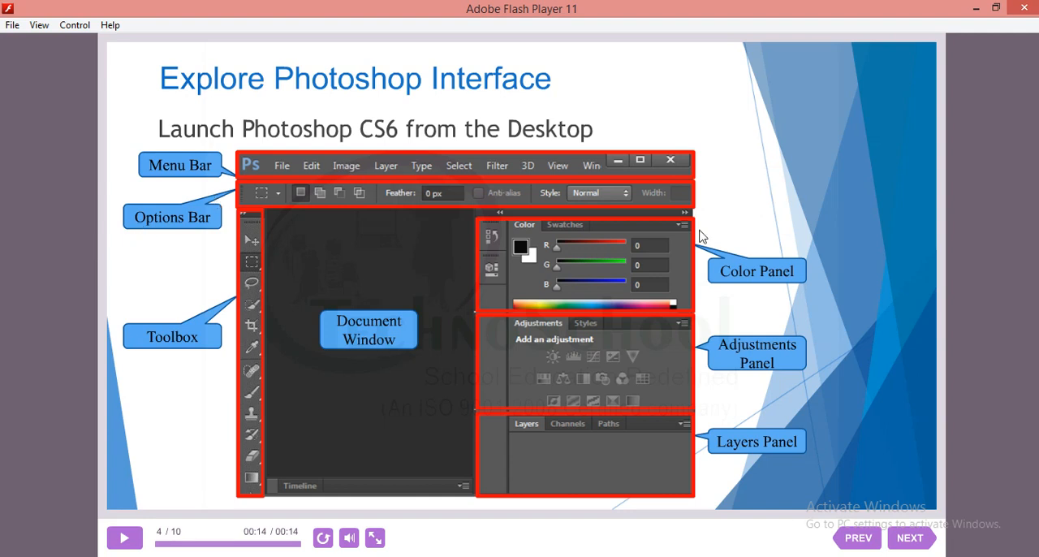
mouse_move(229, 380)
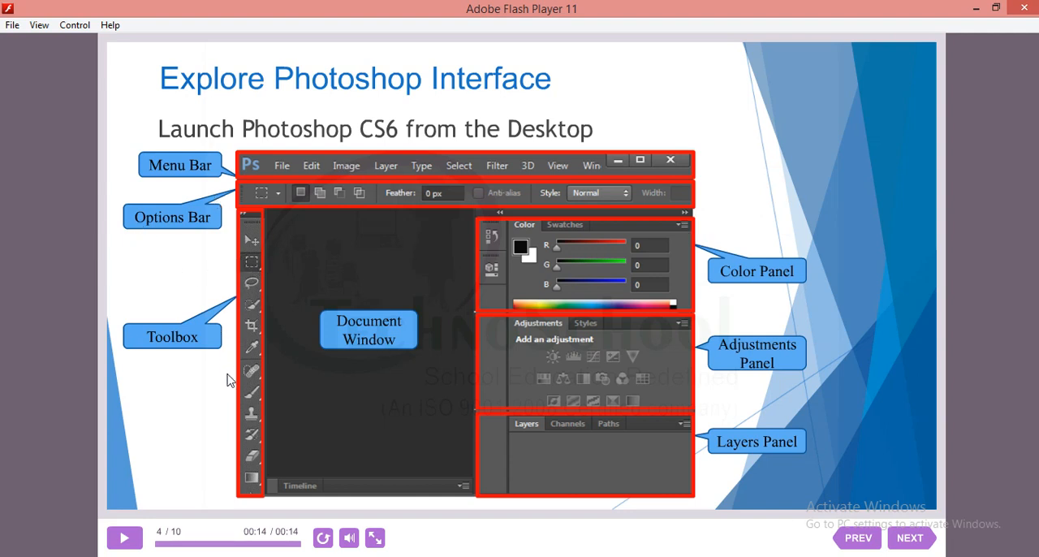
mouse_move(353, 375)
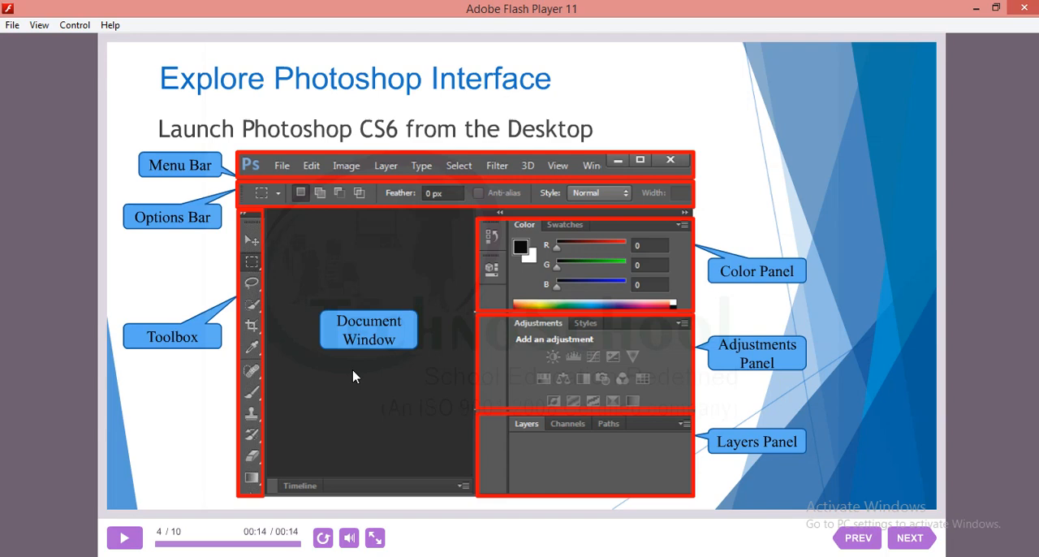
mouse_move(639, 229)
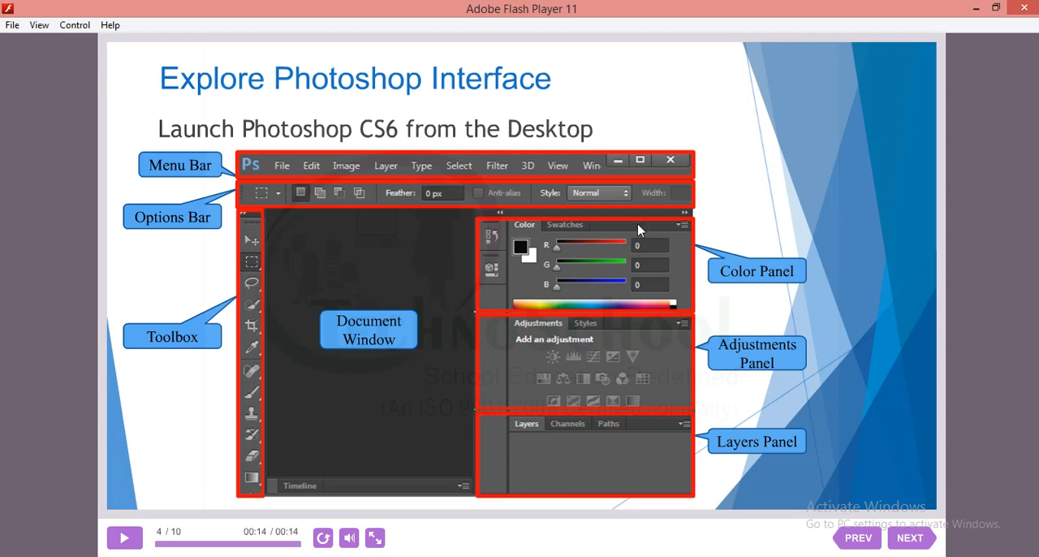
mouse_move(709, 284)
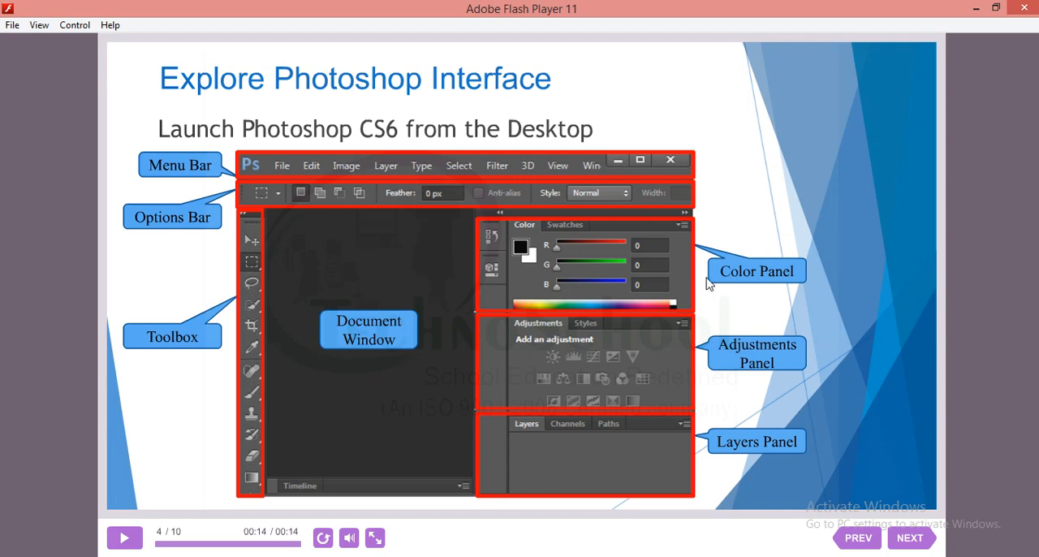
mouse_move(649, 373)
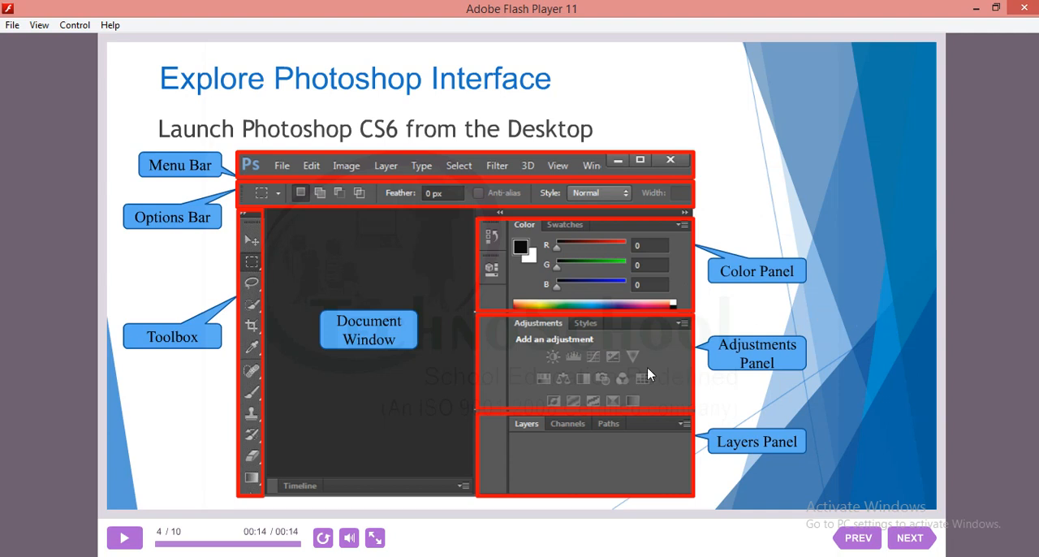
mouse_move(779, 372)
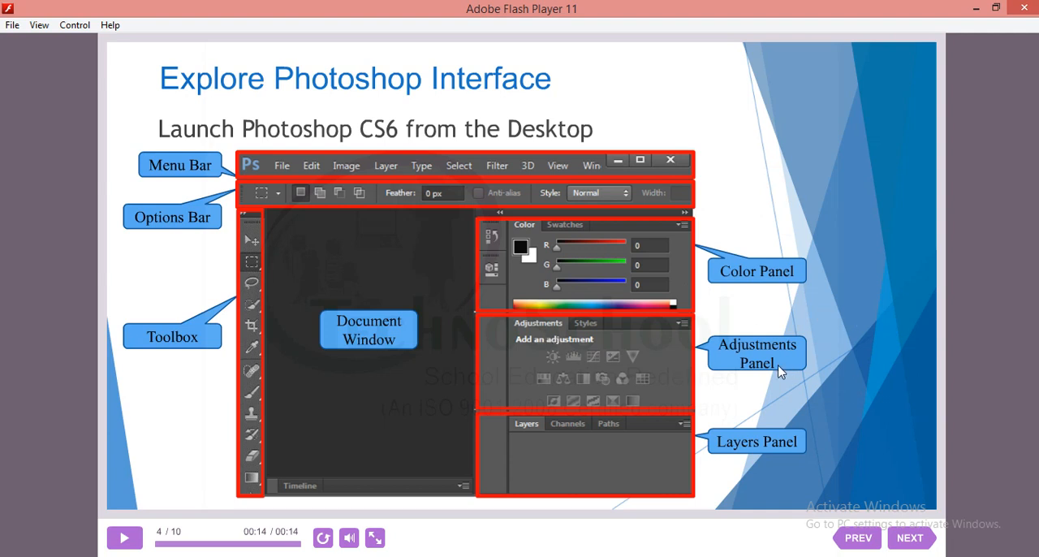
mouse_move(684, 460)
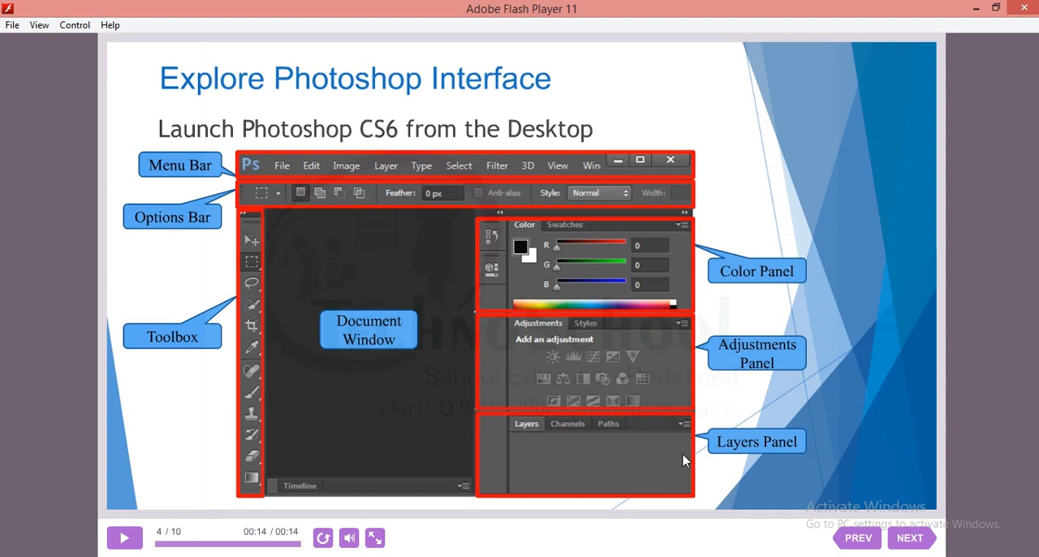
mouse_move(331, 41)
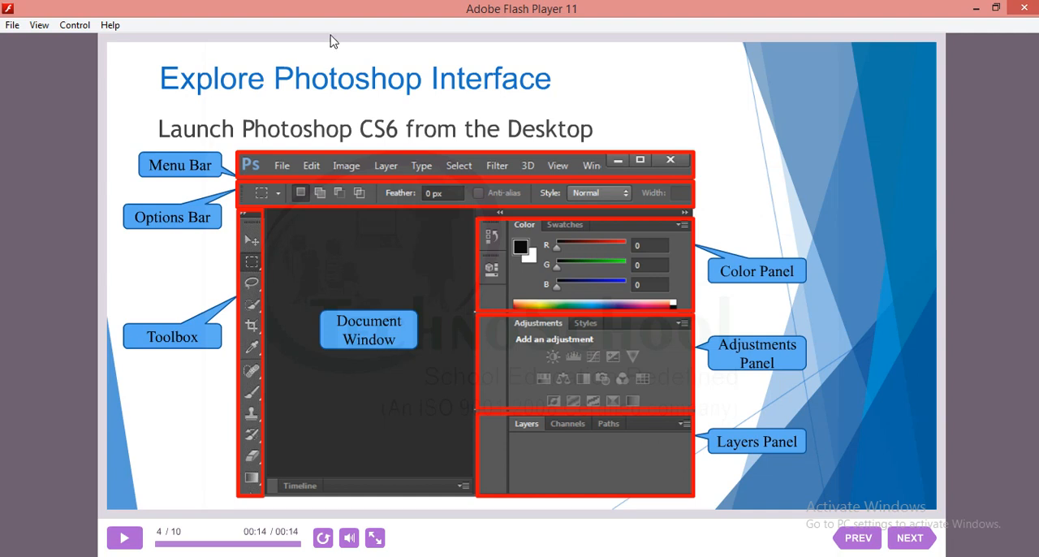
mouse_move(414, 136)
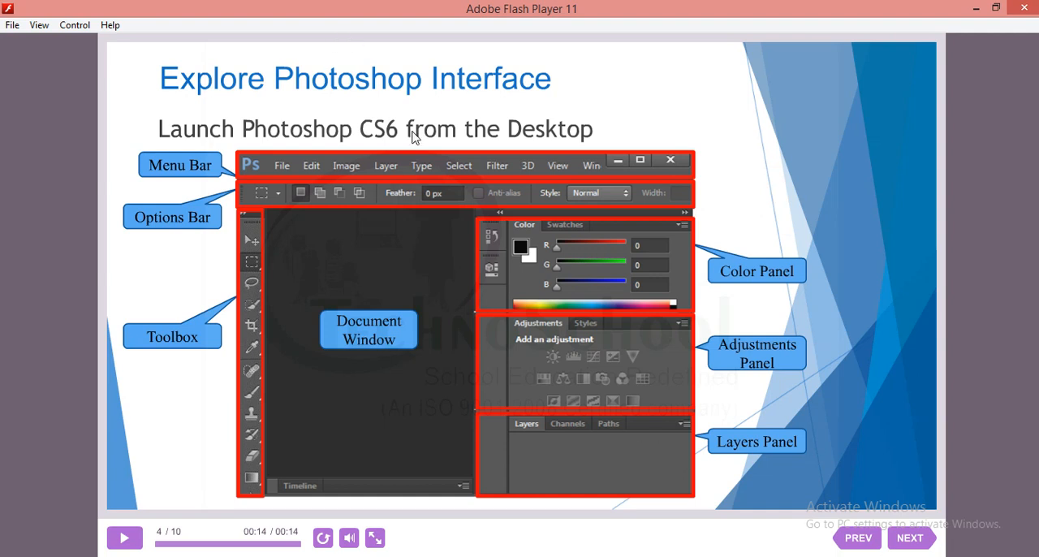